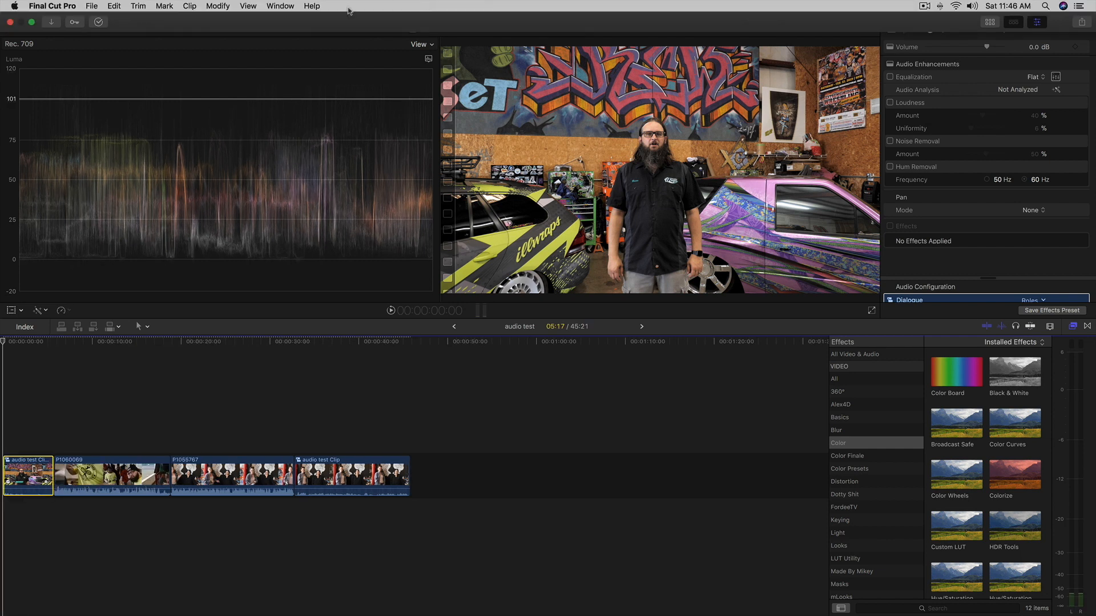
- Switch the workspace to full screen with the Audio Inspector showing via the Window menu
{"action": "left_click", "coordinate": [281, 6]}
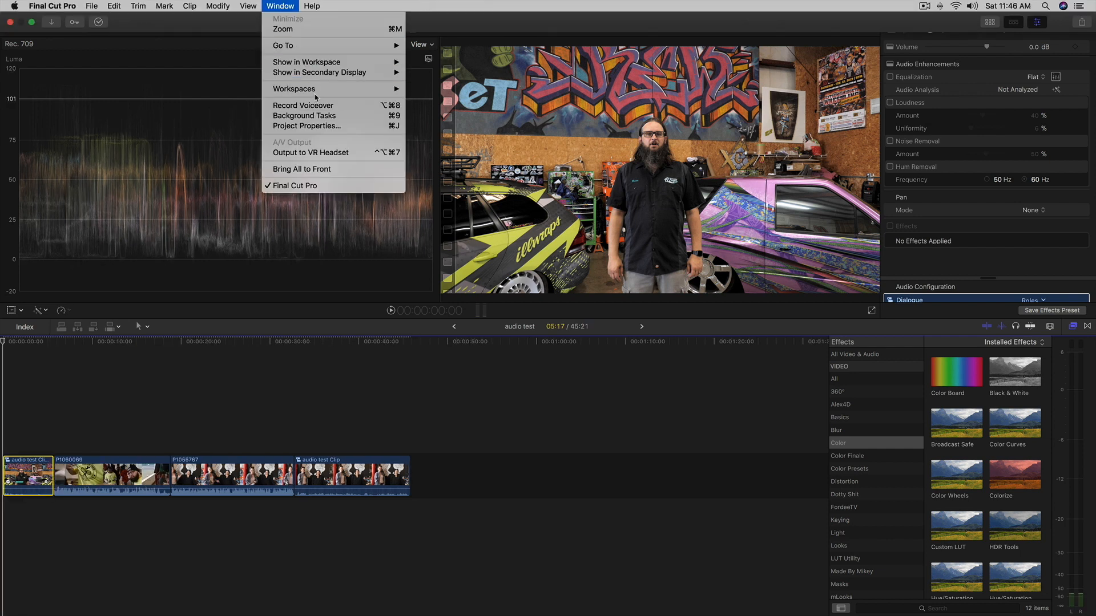
{"action": "mouse_move", "coordinate": [306, 62]}
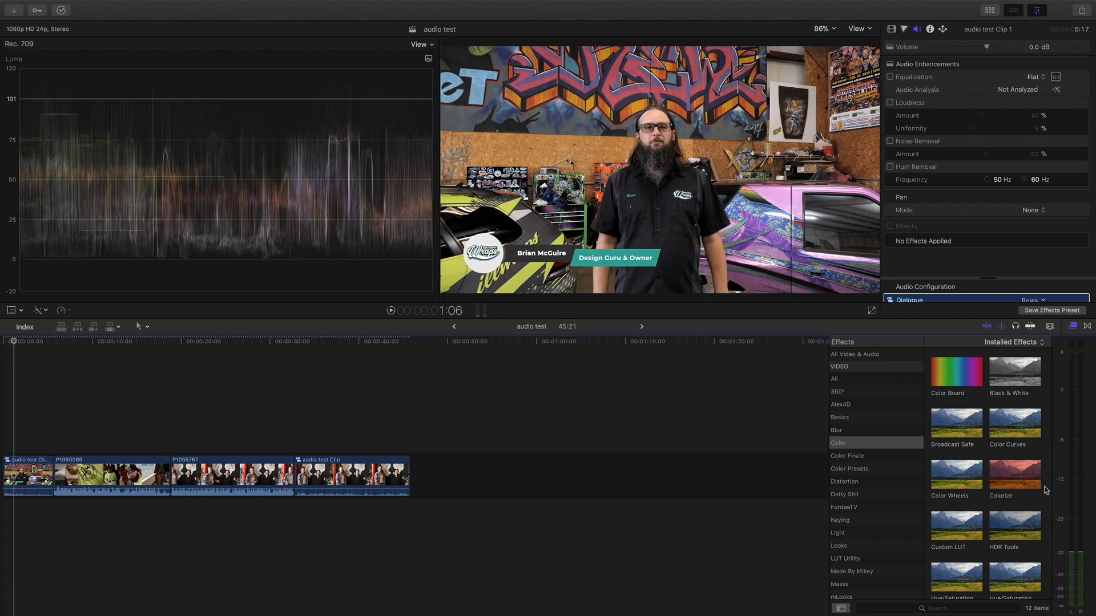
{"action": "mouse_move", "coordinate": [1052, 490]}
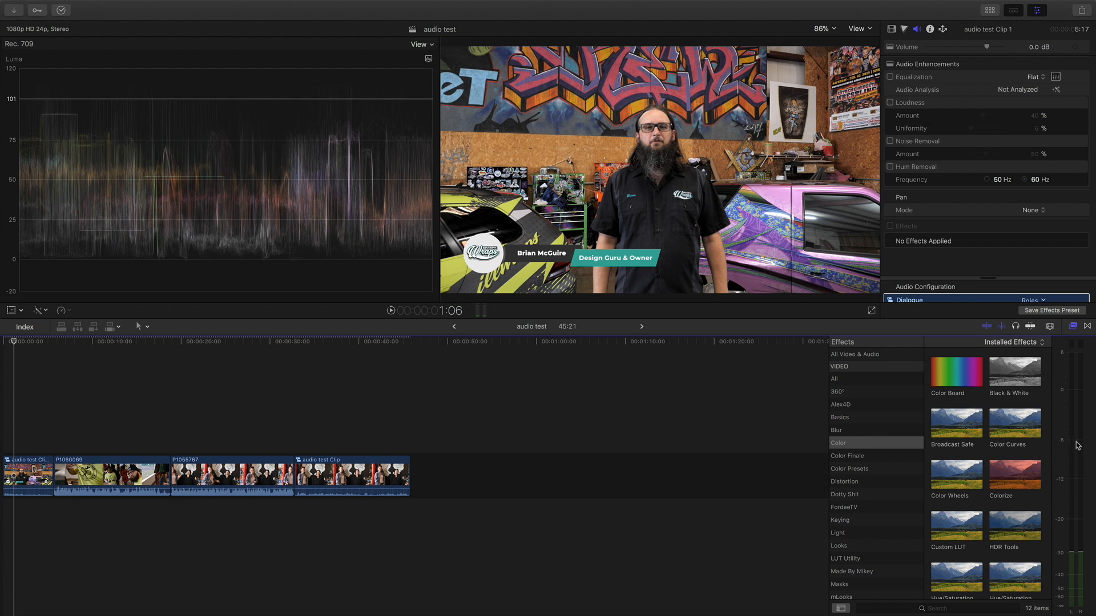
{"action": "mouse_move", "coordinate": [1064, 418]}
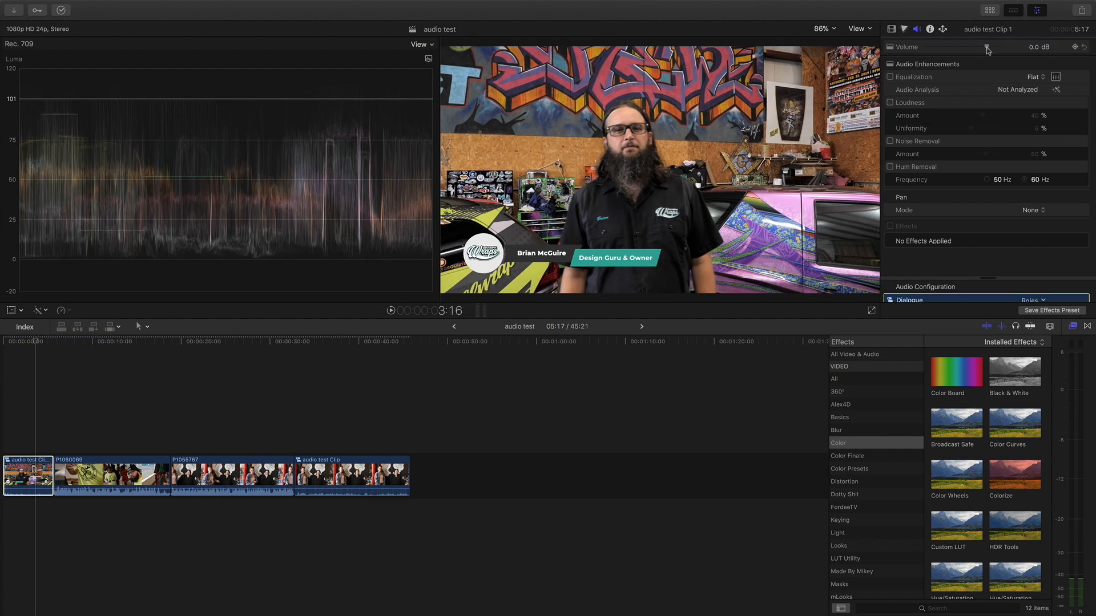
- Raise the clip's volume to 12 dB and enable Noise Removal settled at 45%
{"action": "left_click_drag", "start_coordinate": [987, 47], "coordinate": [1005, 47]}
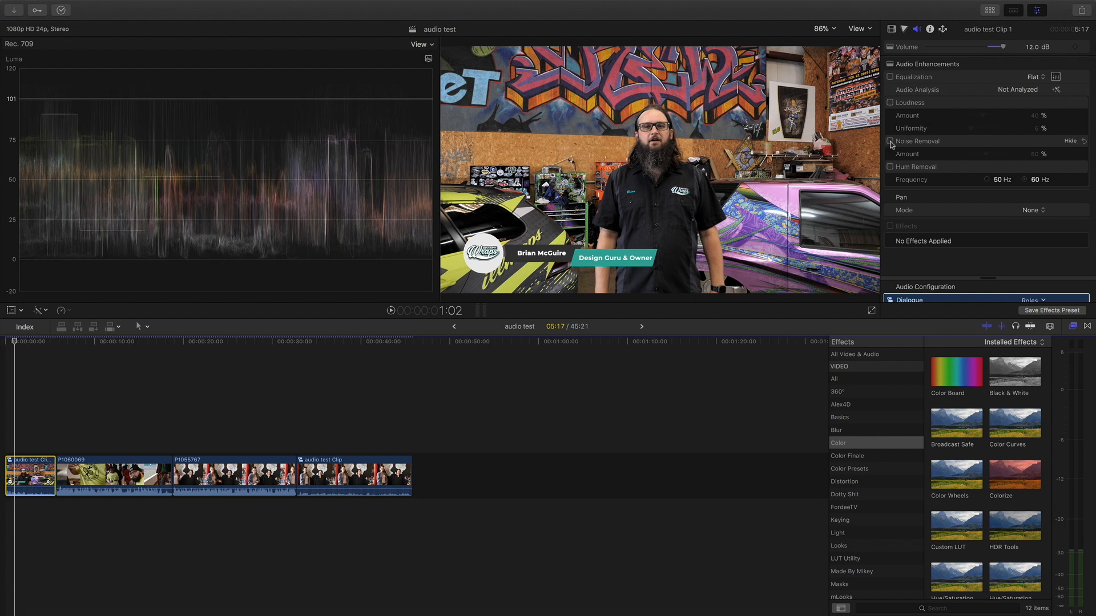
{"action": "left_click", "coordinate": [890, 141]}
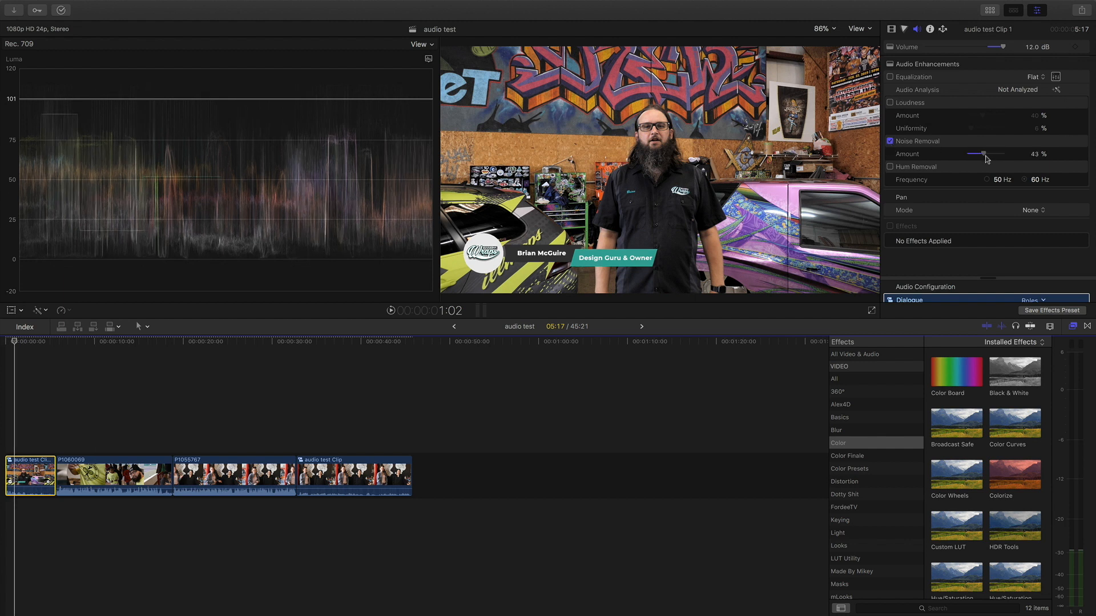
{"action": "left_click_drag", "start_coordinate": [983, 155], "coordinate": [975, 154]}
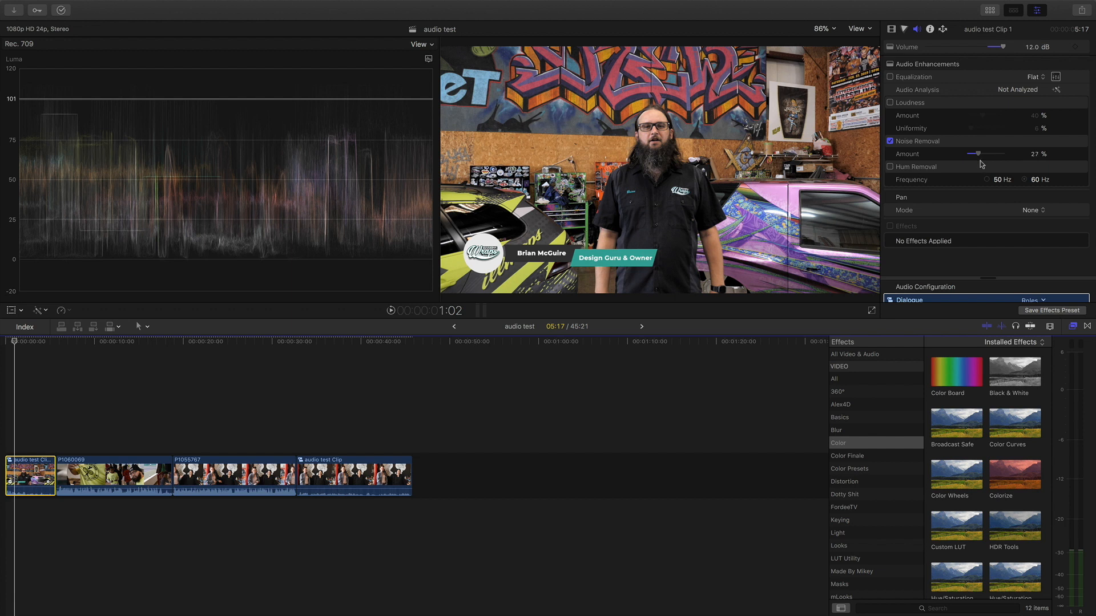
{"action": "left_click_drag", "start_coordinate": [971, 153], "coordinate": [979, 153]}
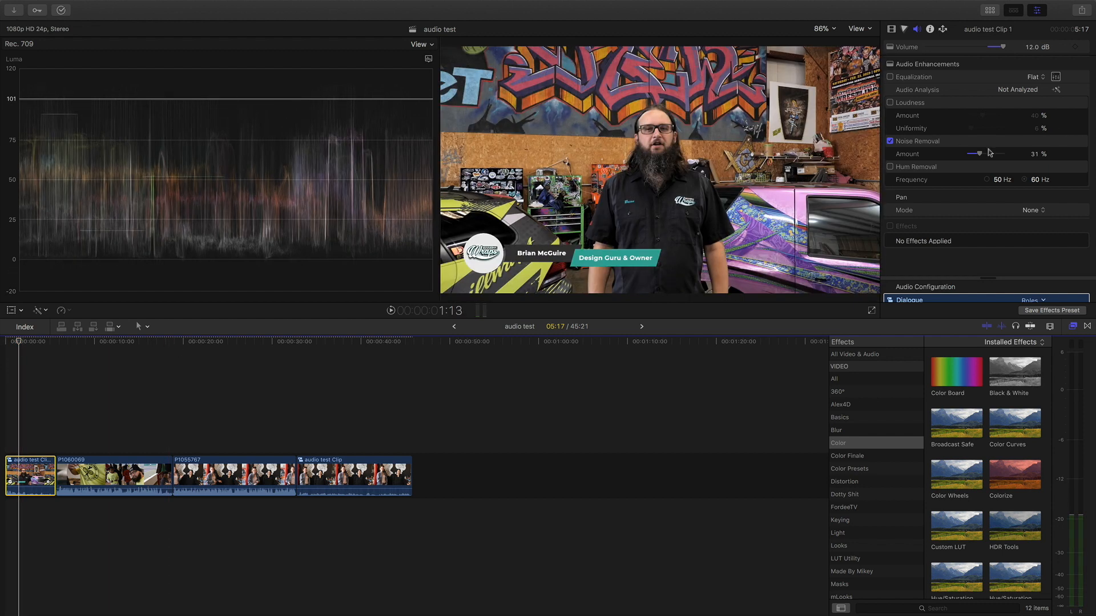
{"action": "left_click_drag", "start_coordinate": [980, 154], "coordinate": [986, 154]}
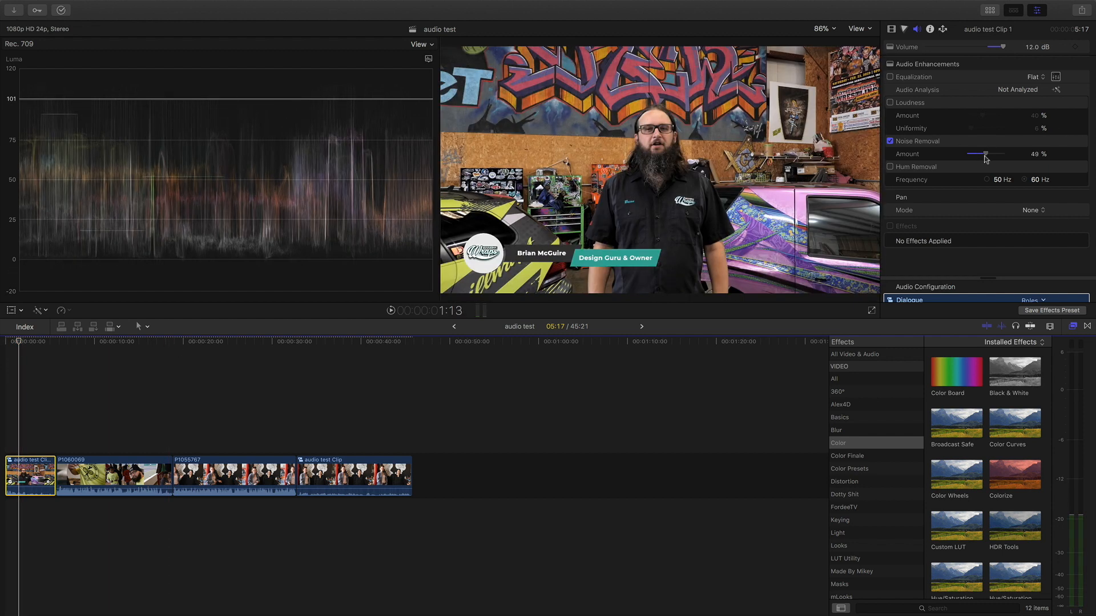
{"action": "left_click_drag", "start_coordinate": [992, 155], "coordinate": [984, 154]}
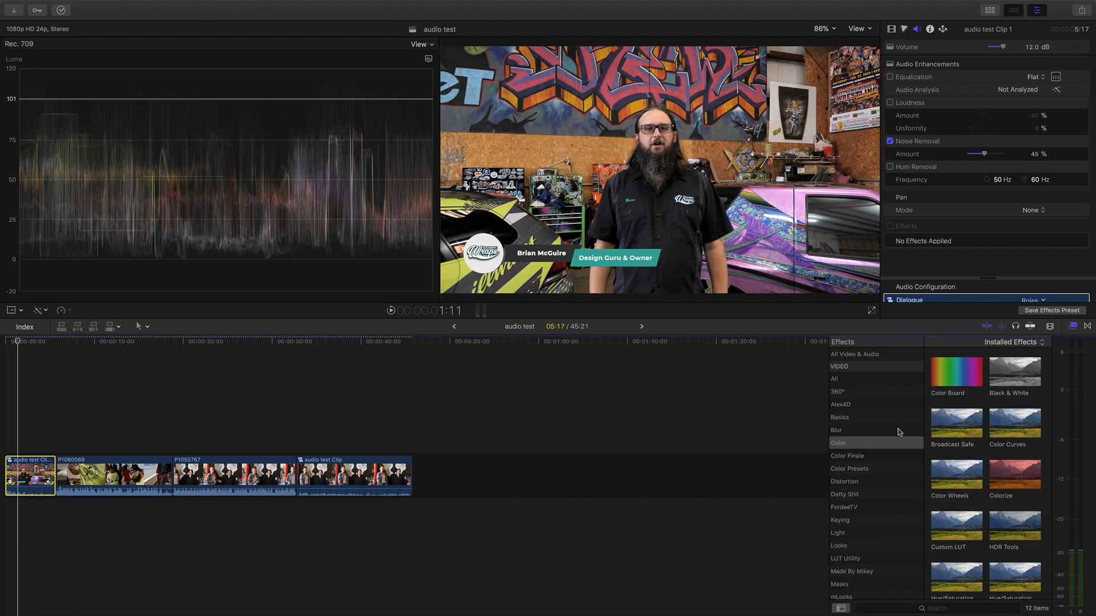
- Add the Limiter effect from Audio > Levels in the Effects browser to the clip
{"action": "scroll", "scroll_direction": "down", "scroll_amount": 3}
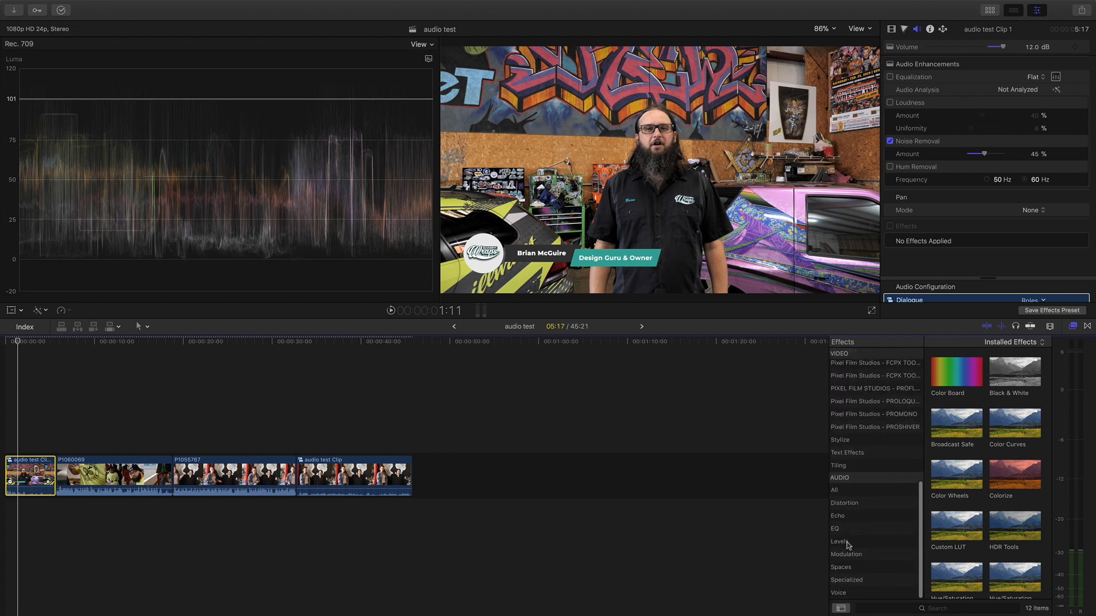
{"action": "left_click", "coordinate": [839, 541]}
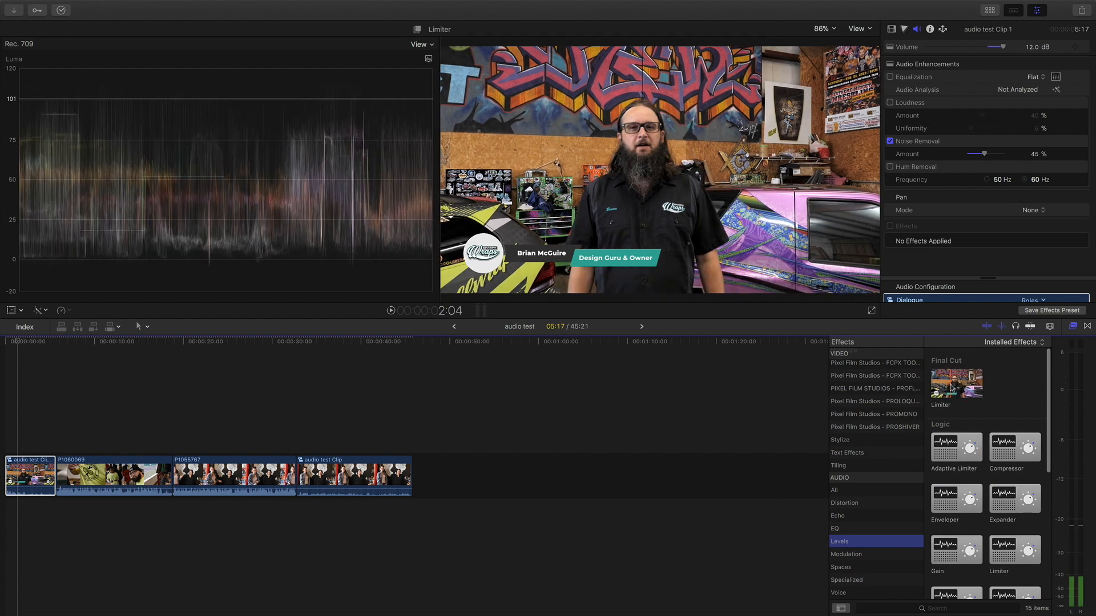
{"action": "left_click", "coordinate": [956, 384]}
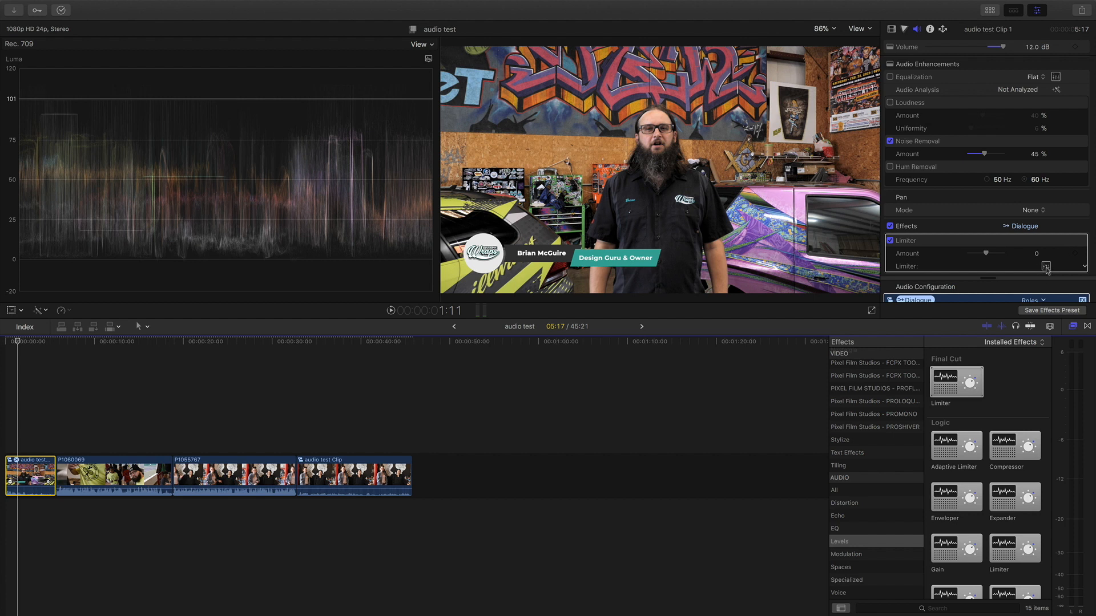
- Set the Limiter to 250 ms release and -4.5 dB output level in its editor, then close it
{"action": "left_click", "coordinate": [1047, 267]}
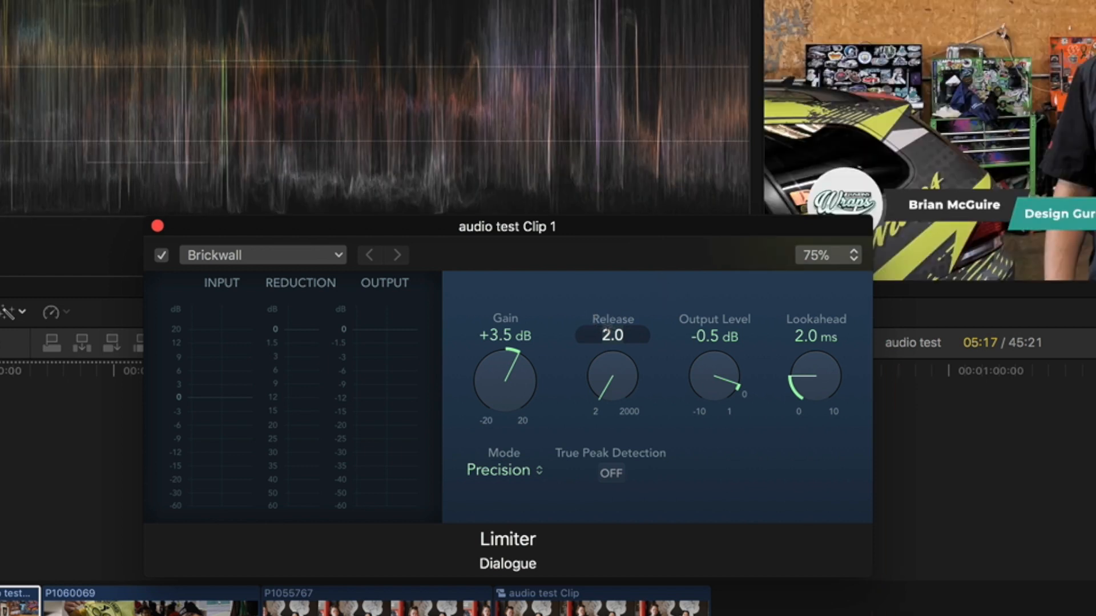
{"action": "left_click_drag", "start_coordinate": [612, 381], "coordinate": [612, 336]}
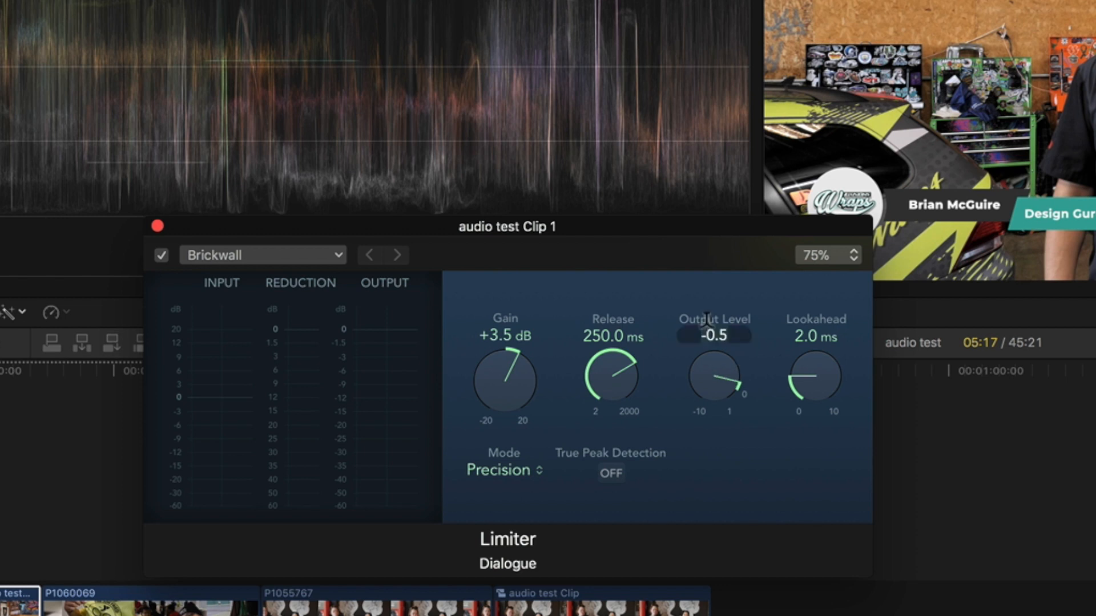
{"action": "type", "text": "-4.5"}
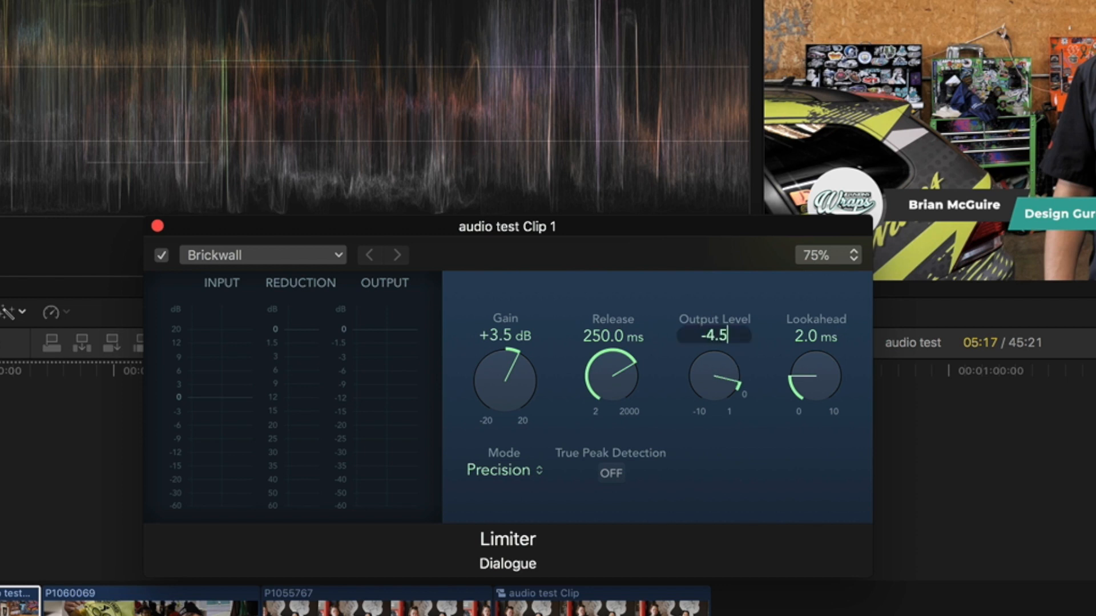
{"action": "left_click", "coordinate": [815, 336]}
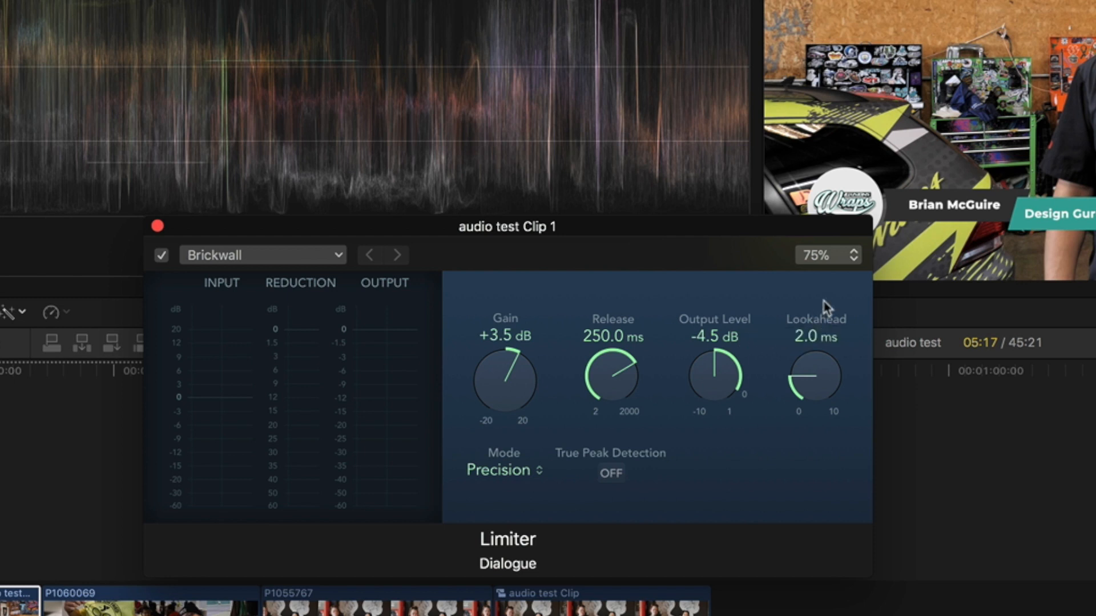
{"action": "left_click", "coordinate": [156, 226]}
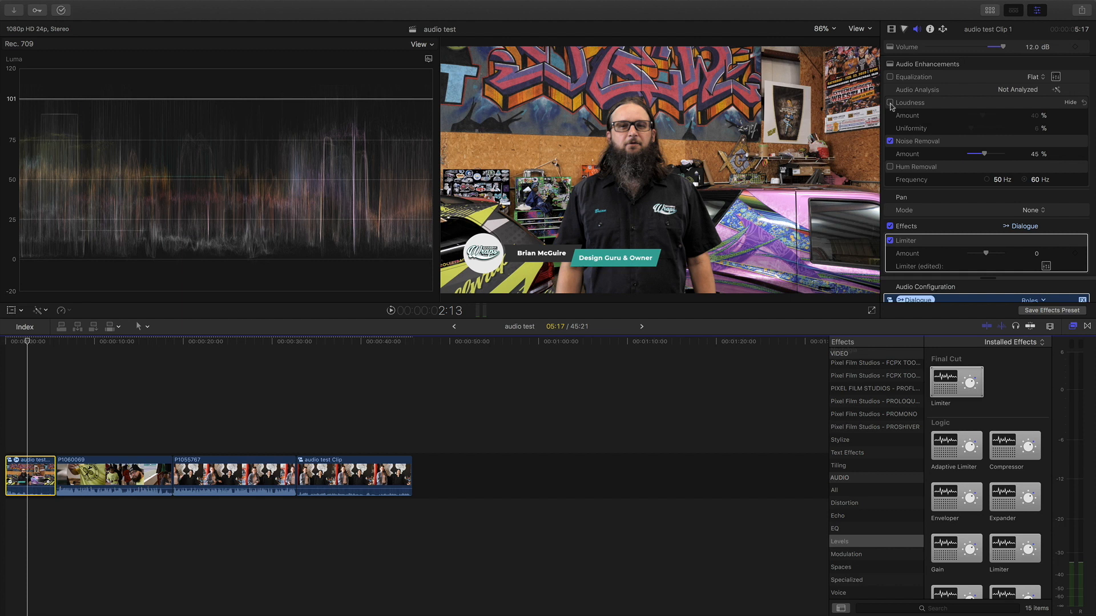
- Enable Loudness on the clip with its amount lowered to 11%
{"action": "left_click", "coordinate": [890, 103]}
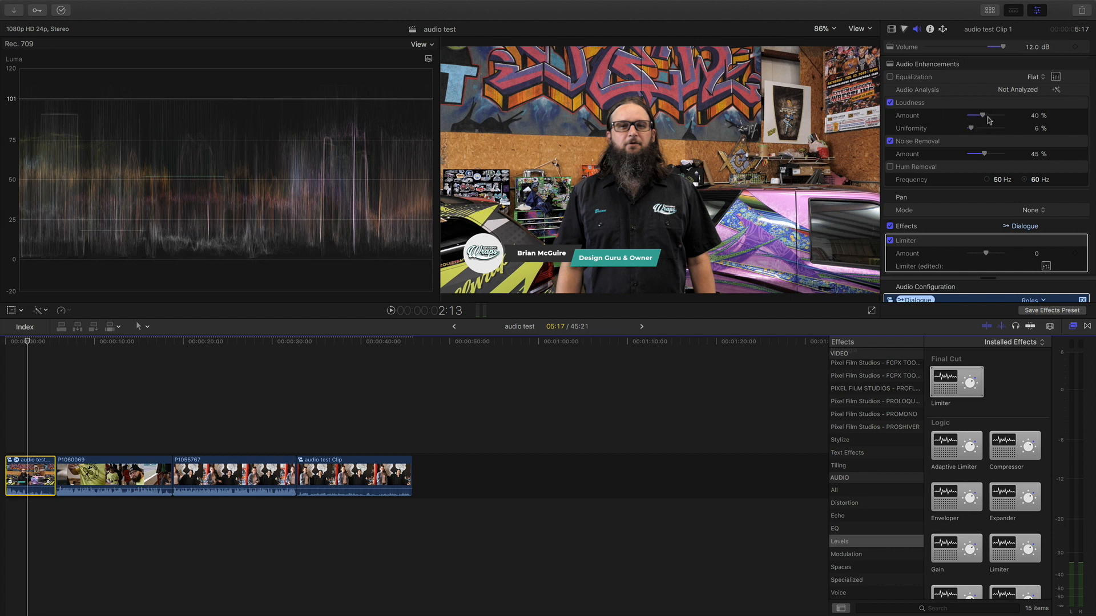
{"action": "left_click_drag", "start_coordinate": [988, 116], "coordinate": [972, 116]}
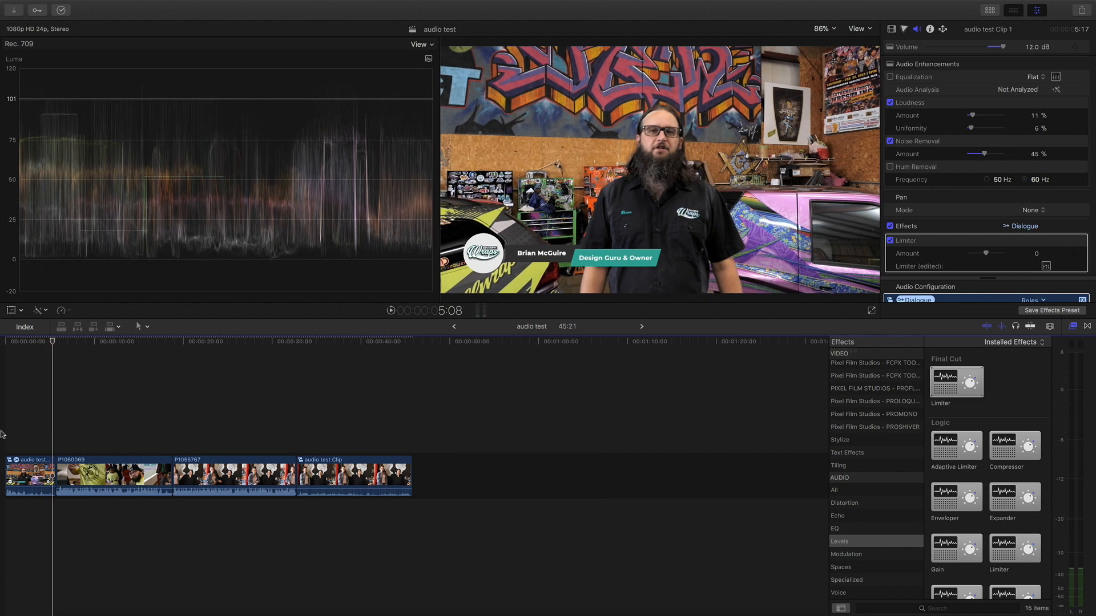
{"action": "left_click", "coordinate": [112, 475]}
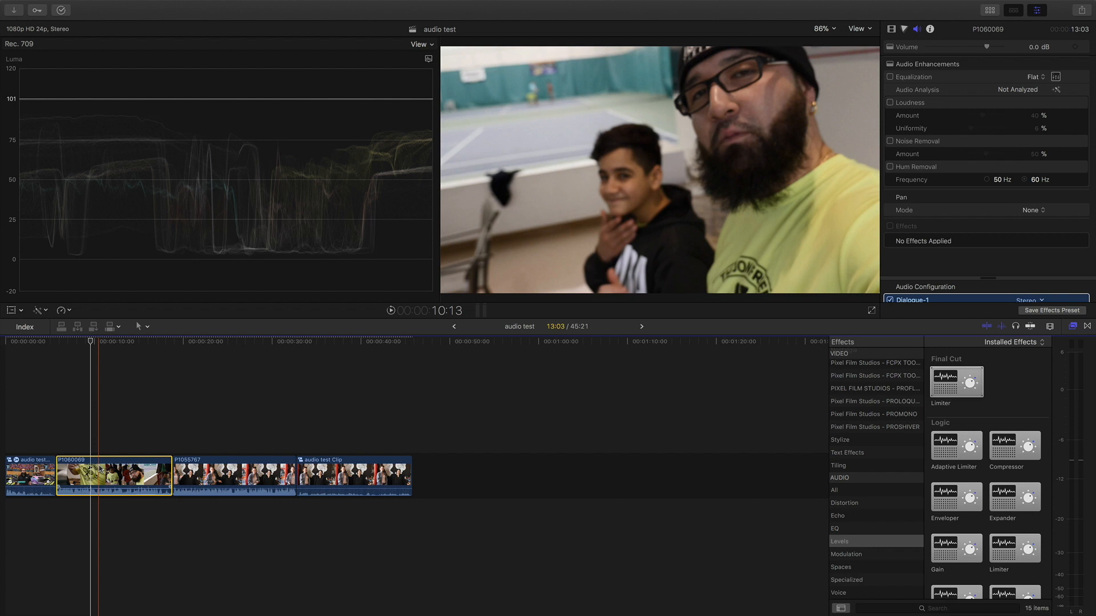
- Paste the first clip's volume, loudness, noise removal and Limiter attributes onto P1060069
{"action": "left_click", "coordinate": [114, 6]}
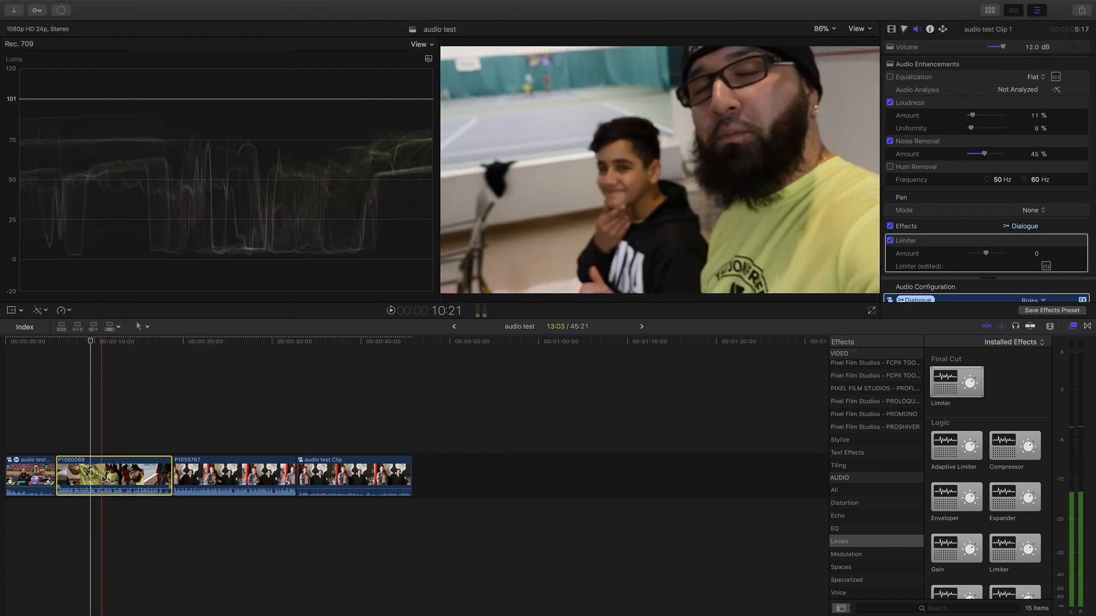
{"action": "left_click", "coordinate": [114, 6]}
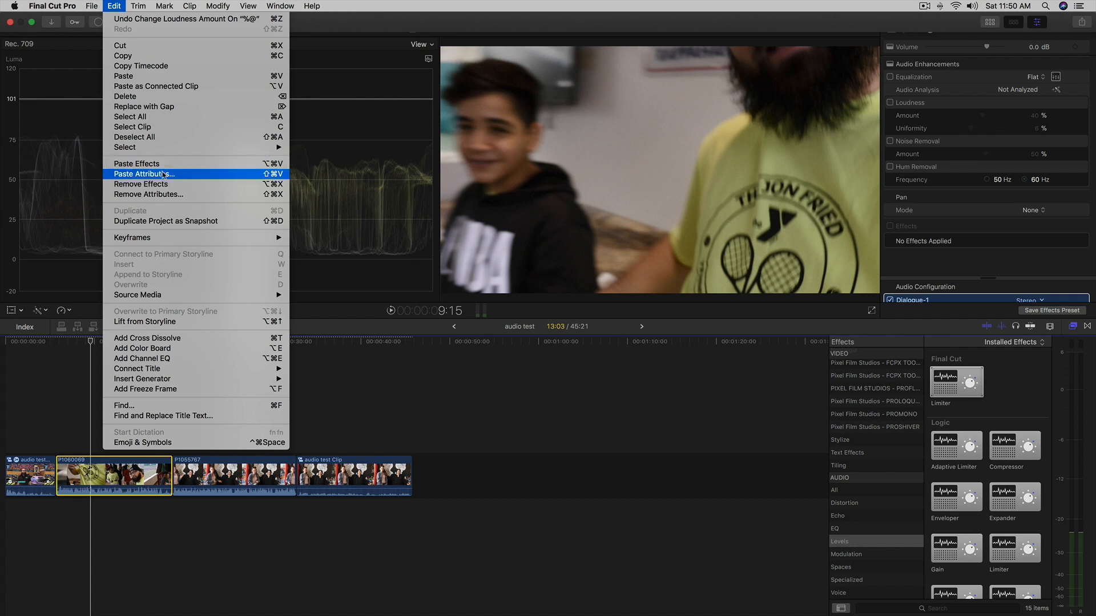
{"action": "left_click", "coordinate": [143, 174]}
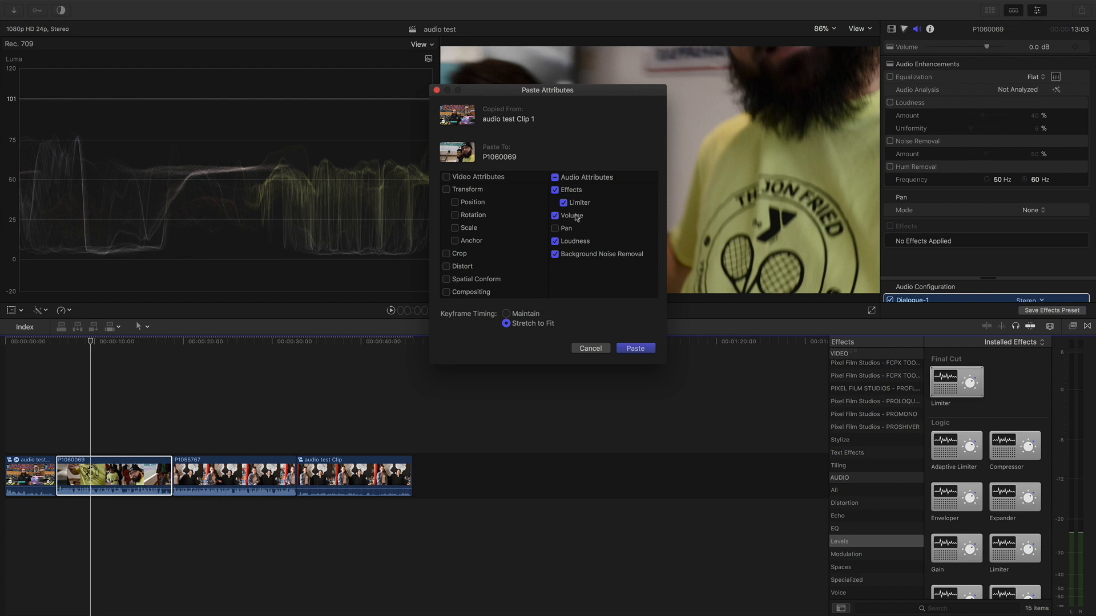
{"action": "left_click", "coordinate": [556, 216]}
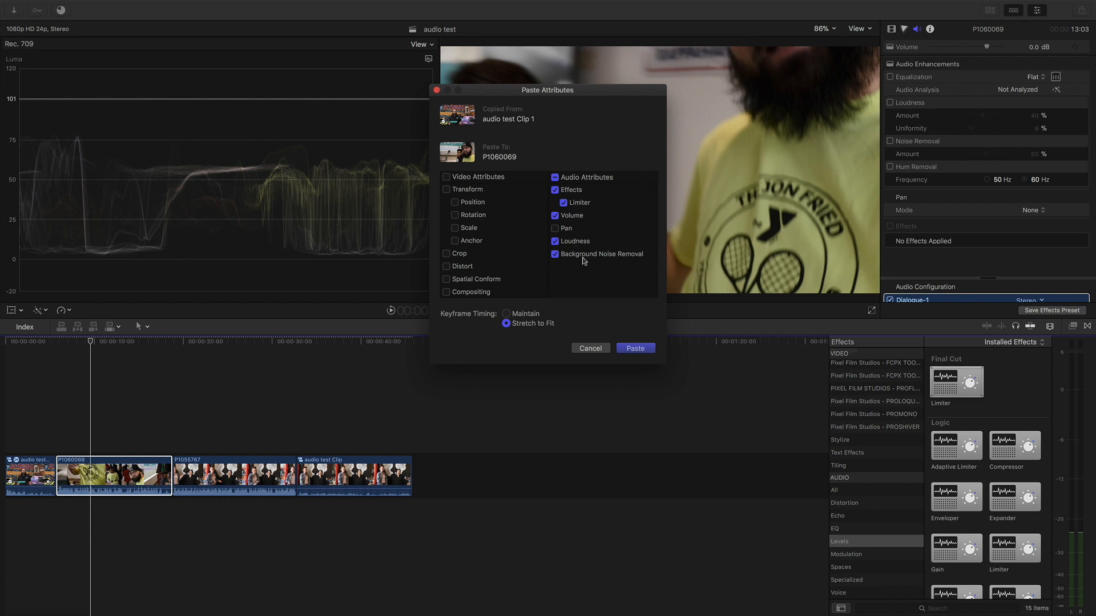
{"action": "left_click", "coordinate": [634, 348]}
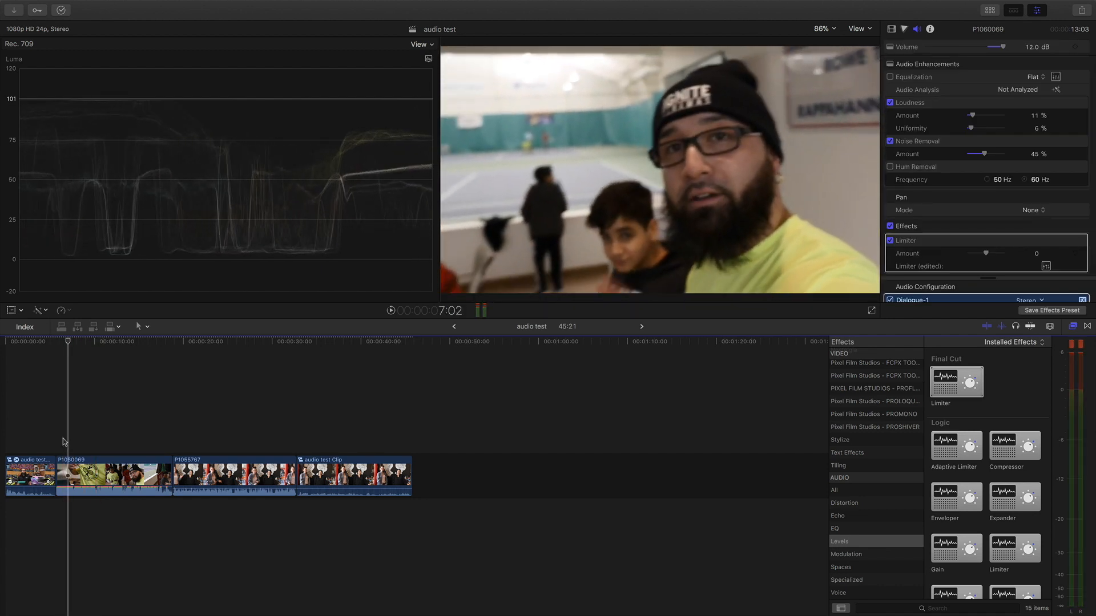
- Switch off Loudness on P1060069 and lower its volume to 0.3 dB
{"action": "left_click", "coordinate": [391, 310]}
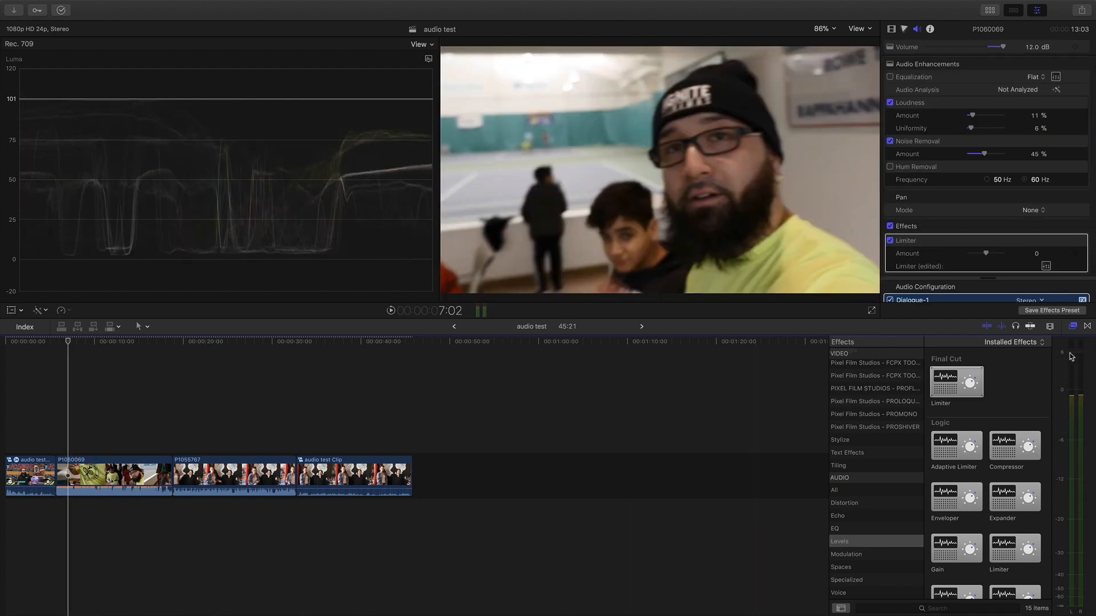
{"action": "left_click", "coordinate": [112, 475]}
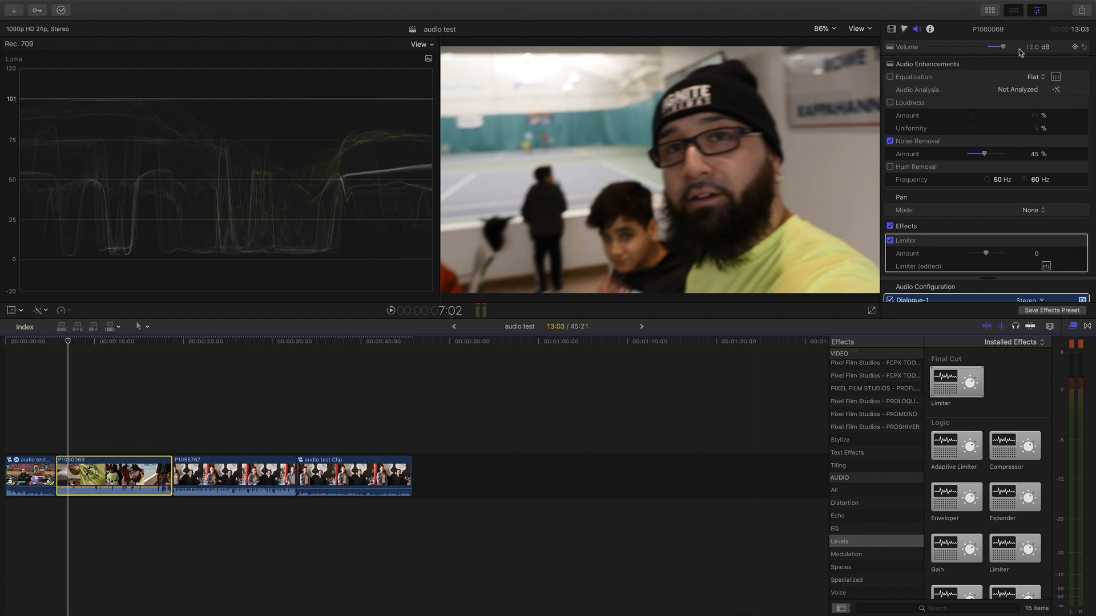
{"action": "left_click_drag", "start_coordinate": [1004, 47], "coordinate": [991, 46]}
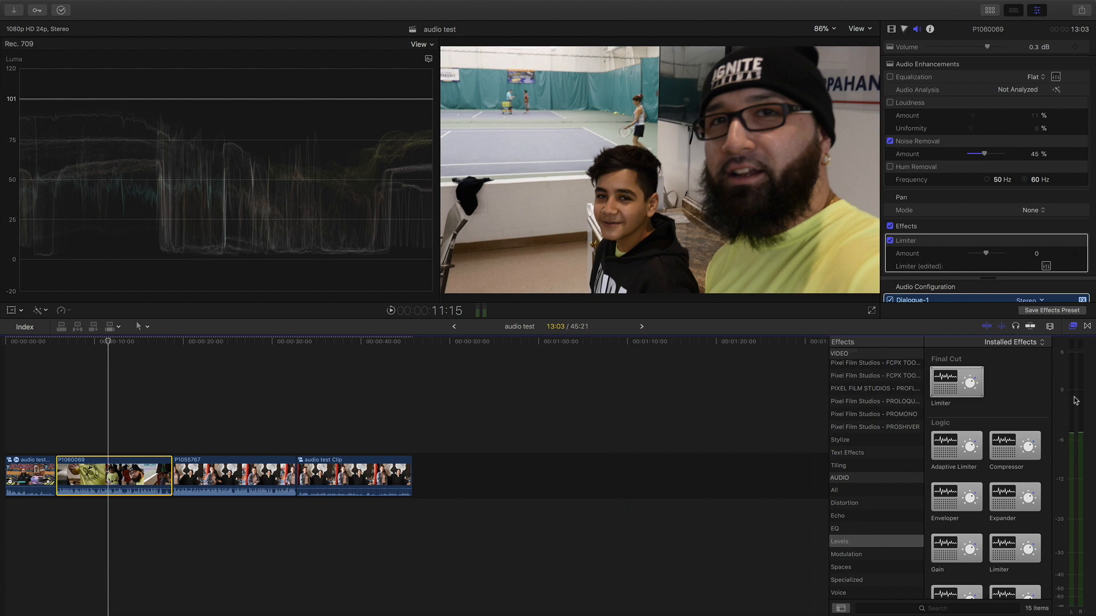
{"action": "mouse_move", "coordinate": [1076, 396]}
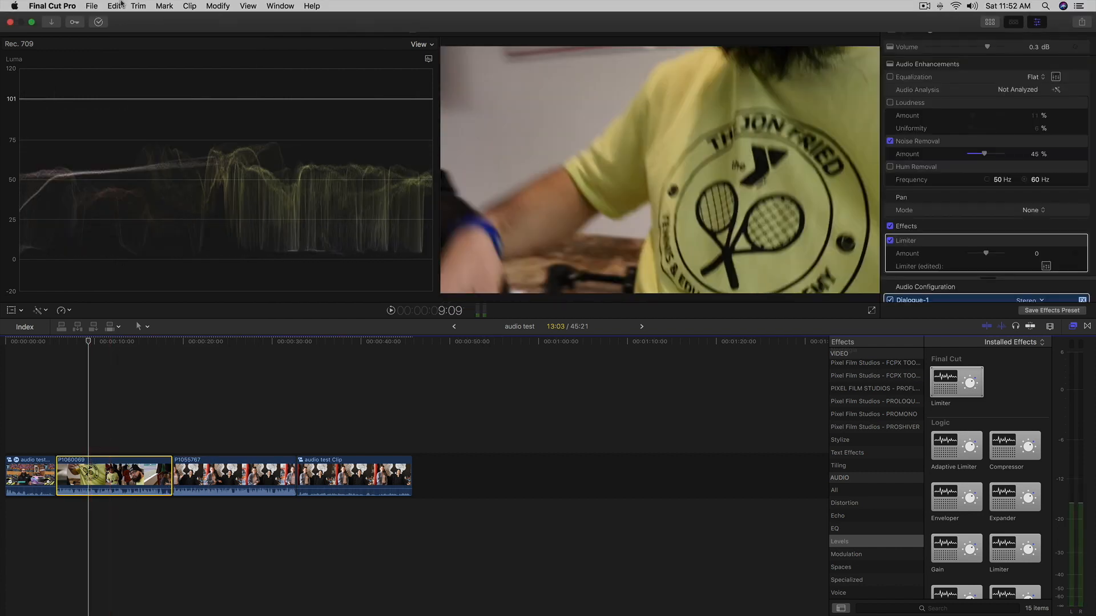
- Paste P1060069's audio attributes onto P1055767 and check its Limiter settings in the editor
{"action": "left_click", "coordinate": [113, 6]}
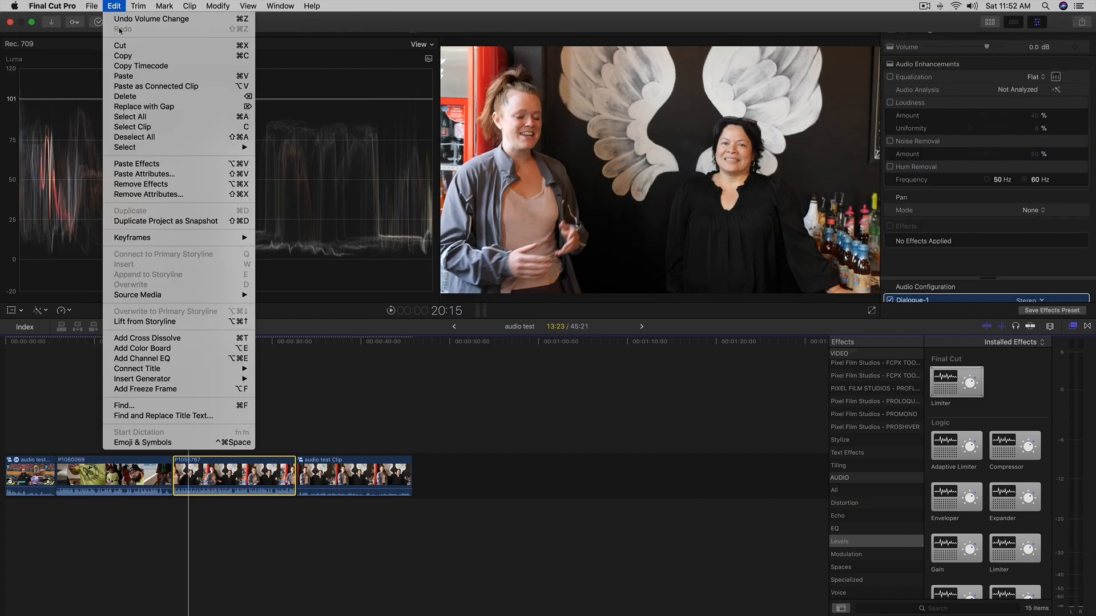
{"action": "left_click", "coordinate": [143, 174]}
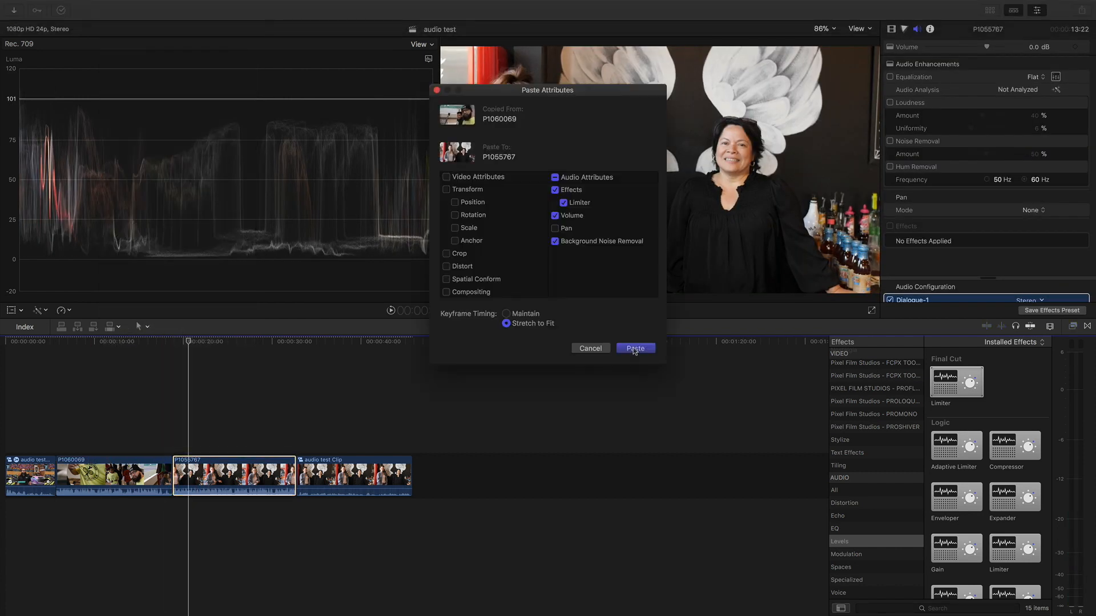
{"action": "left_click", "coordinate": [635, 348]}
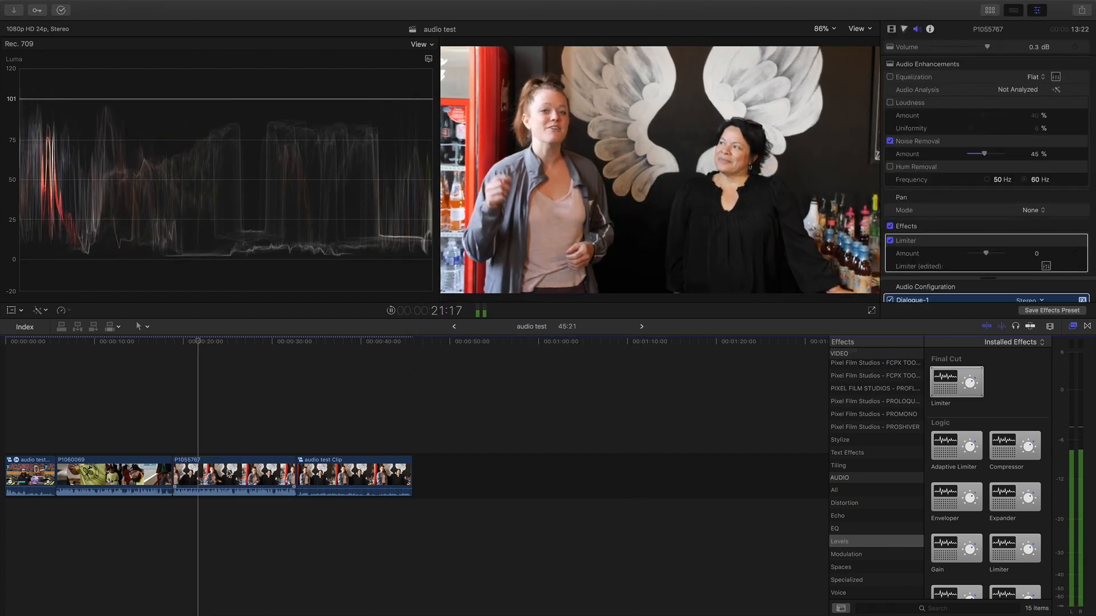
{"action": "left_click", "coordinate": [234, 477]}
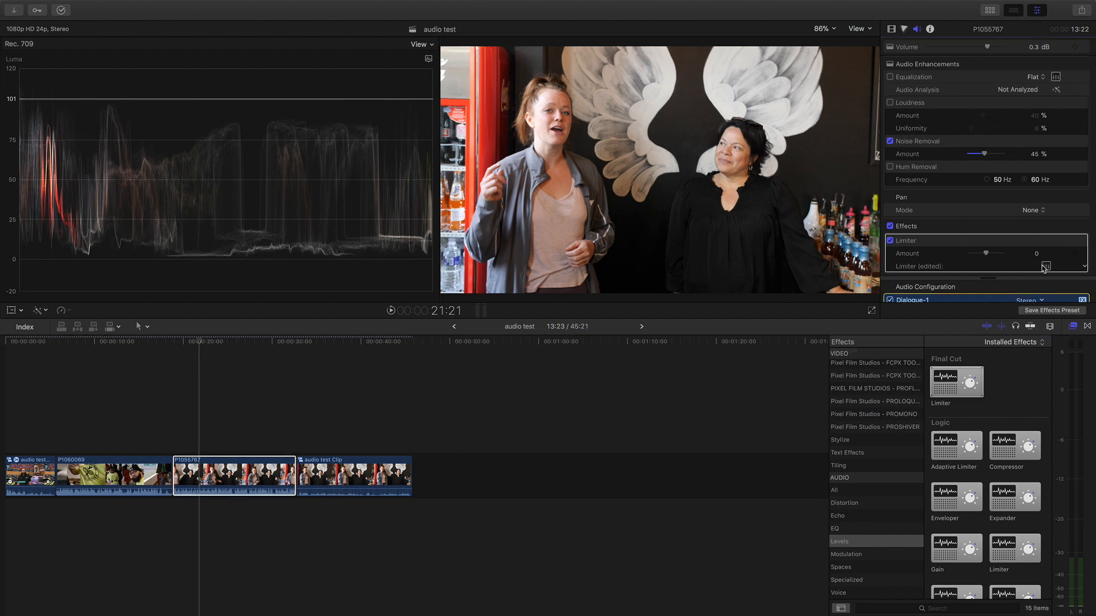
{"action": "left_click", "coordinate": [1045, 266]}
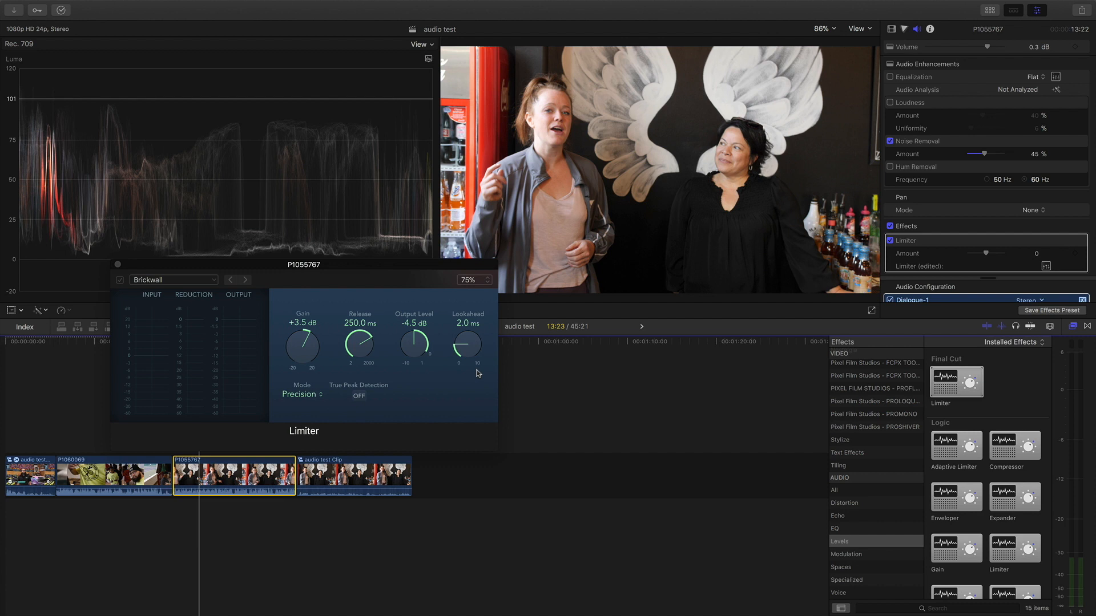
{"action": "mouse_move", "coordinate": [452, 360]}
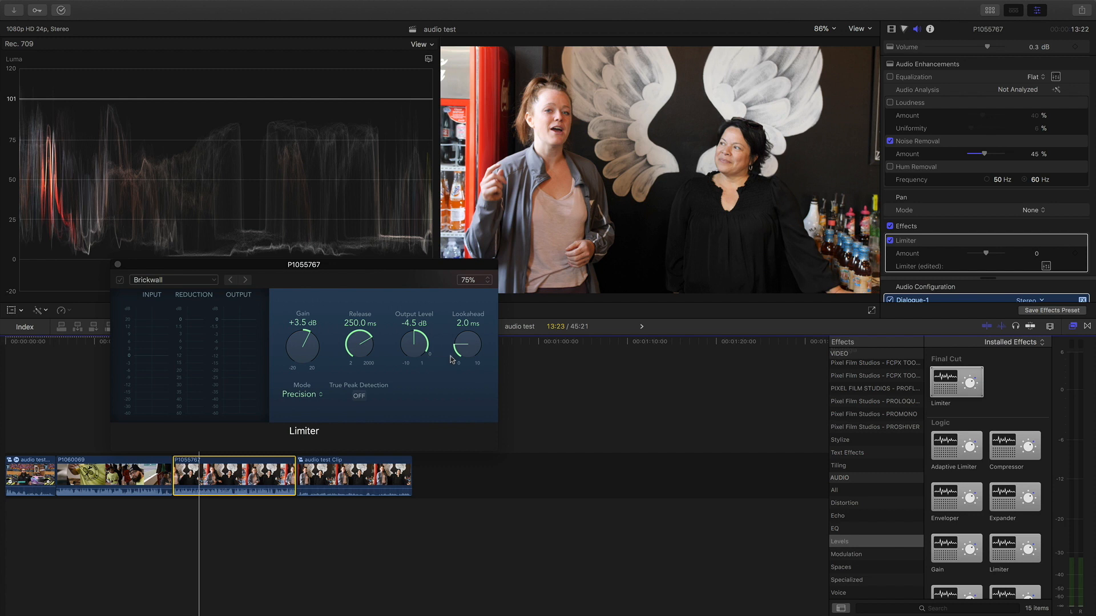
{"action": "mouse_move", "coordinate": [413, 351]}
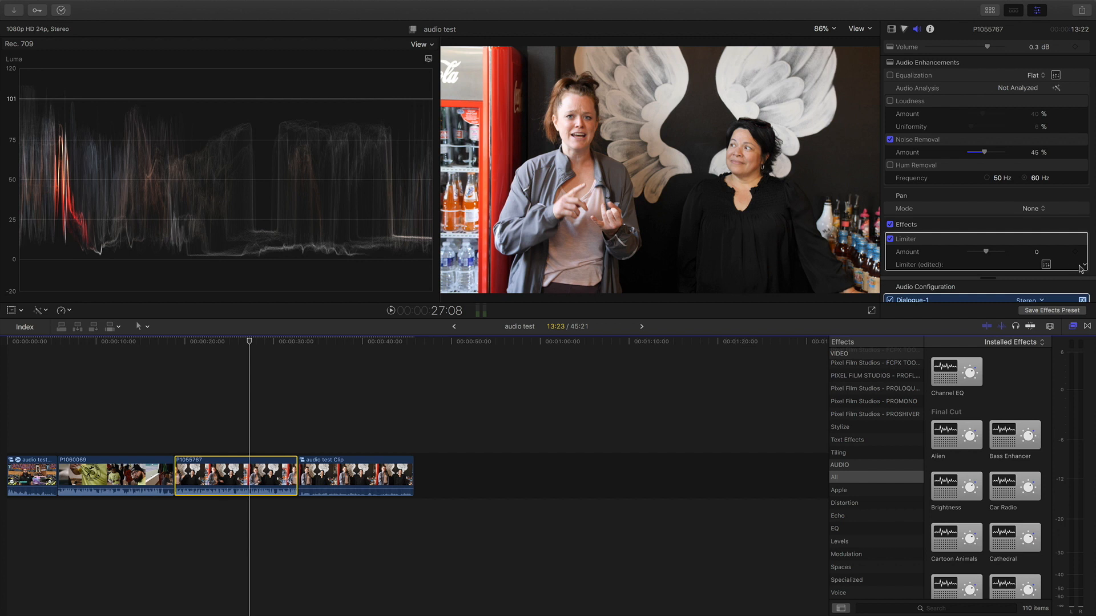
{"action": "mouse_move", "coordinate": [1082, 267]}
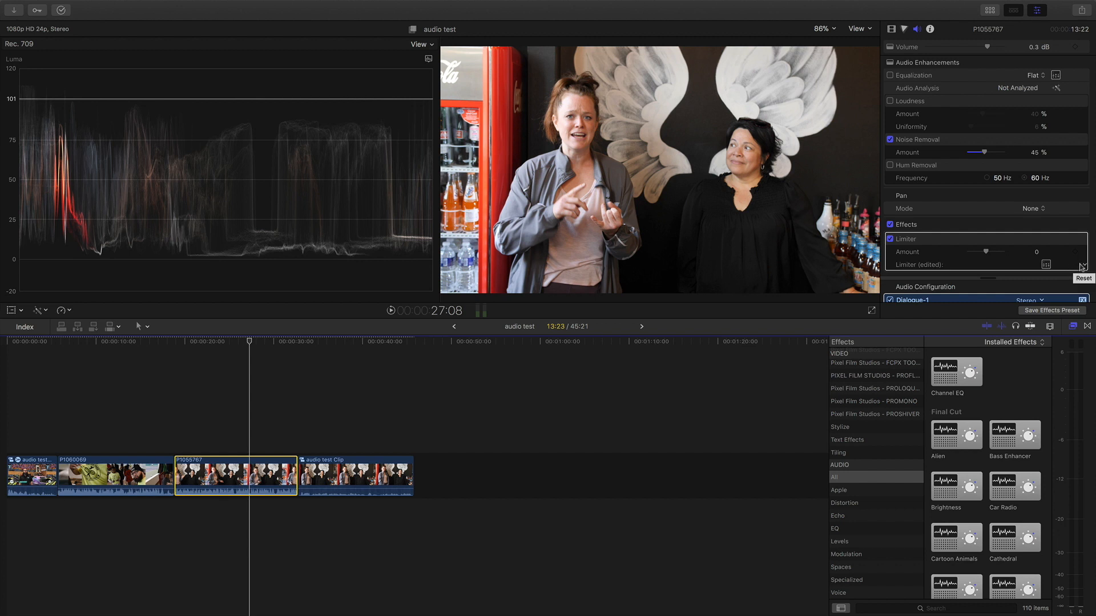
- Save the clip's audio settings as effects preset 'IGNITE AUDIO PRESET' in the Apple category
{"action": "left_click", "coordinate": [1052, 311]}
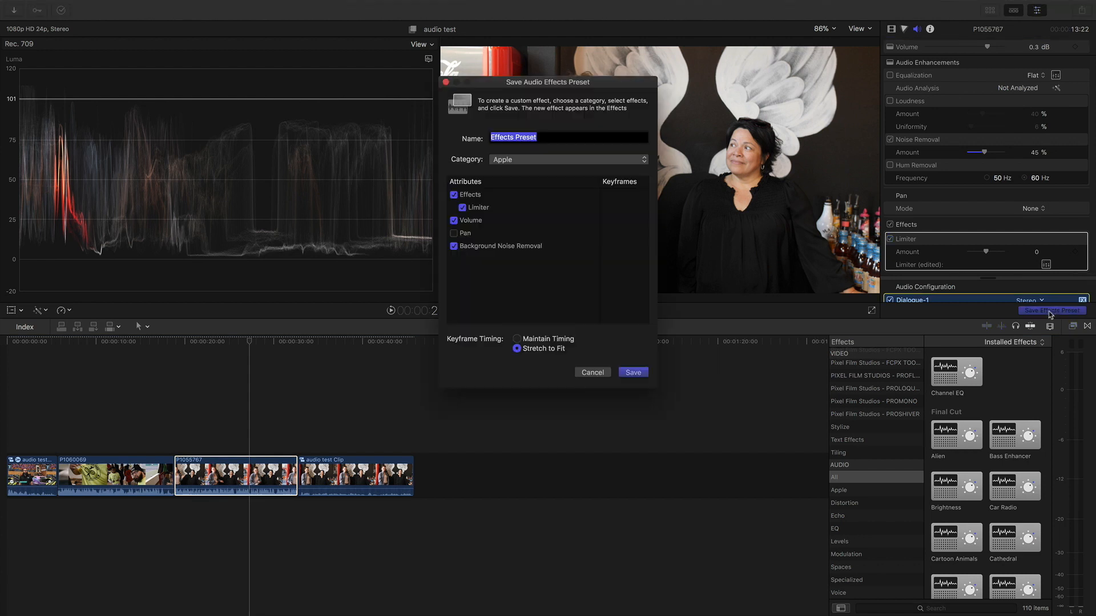
{"action": "left_click", "coordinate": [566, 160]}
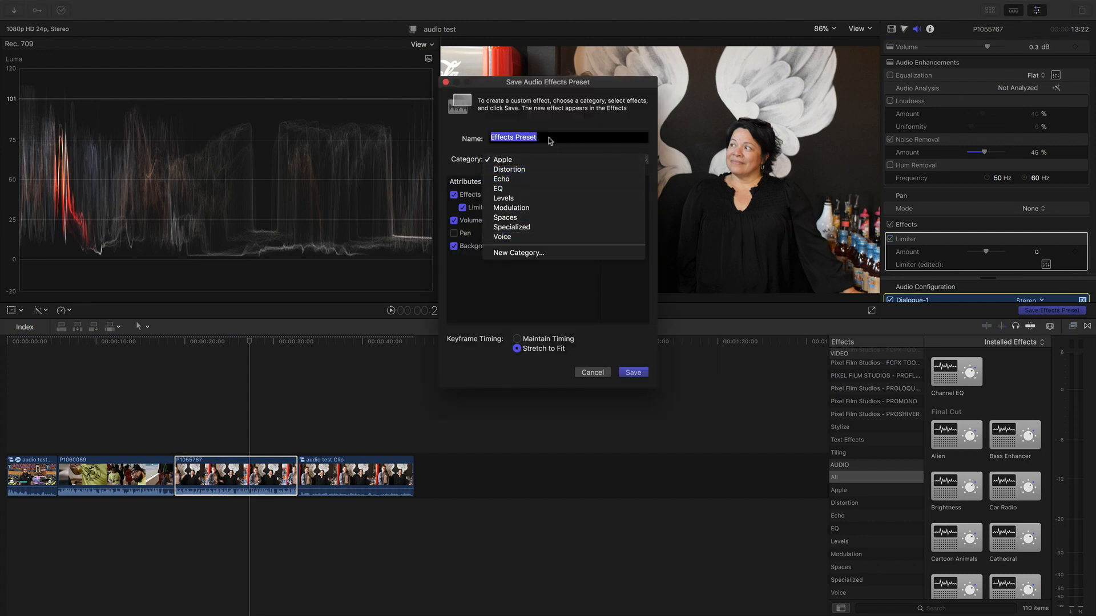
{"action": "left_click", "coordinate": [502, 160]}
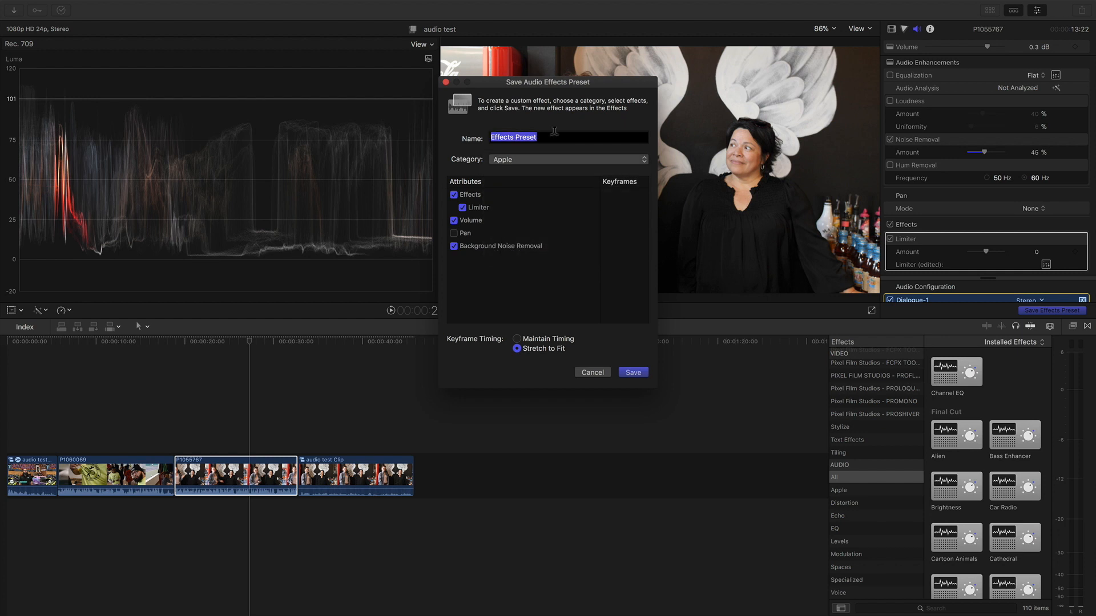
{"action": "type", "text": "IGNITE"}
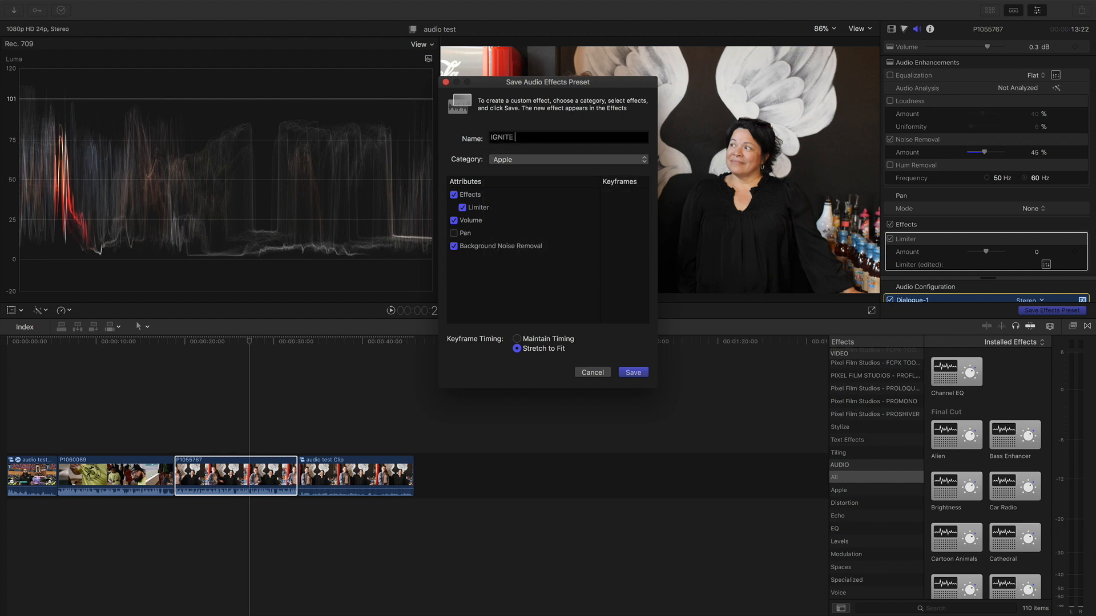
{"action": "type", "text": "AUDIO PRES"}
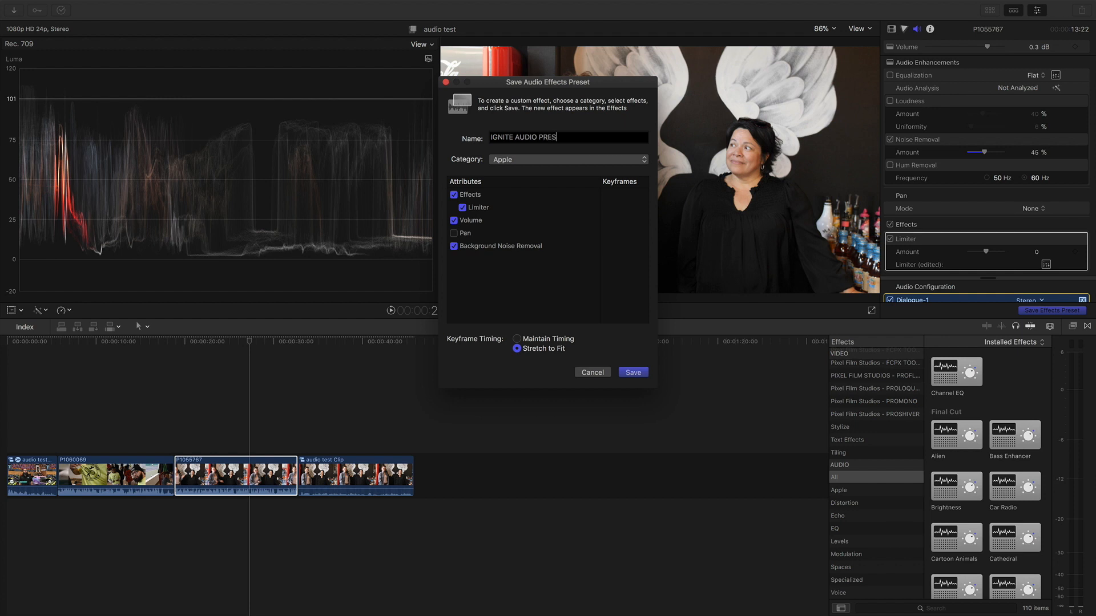
{"action": "type", "text": "ET"}
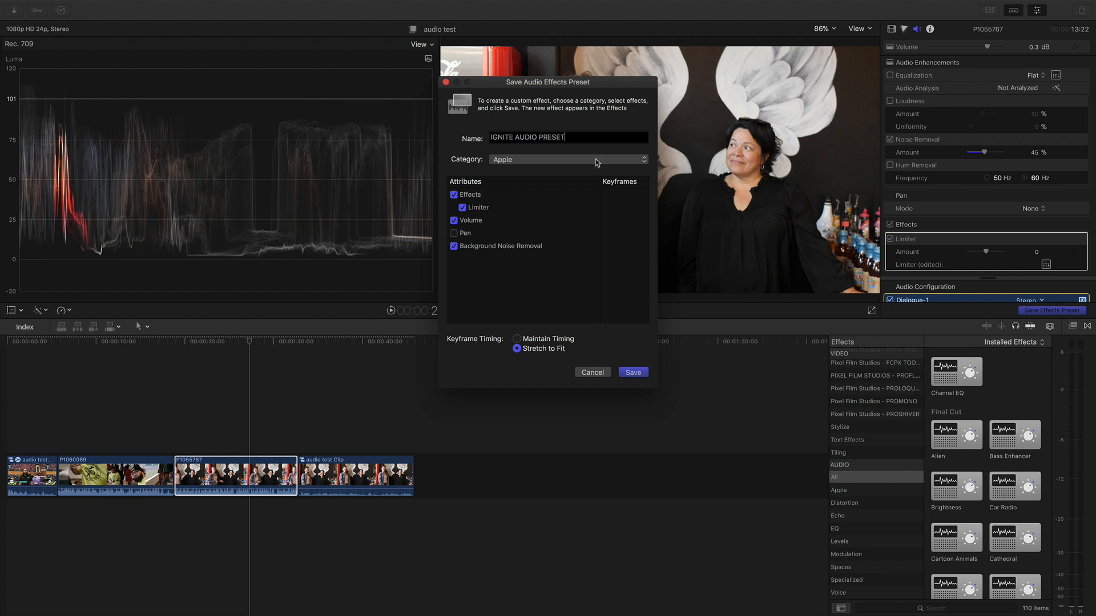
{"action": "left_click", "coordinate": [567, 160]}
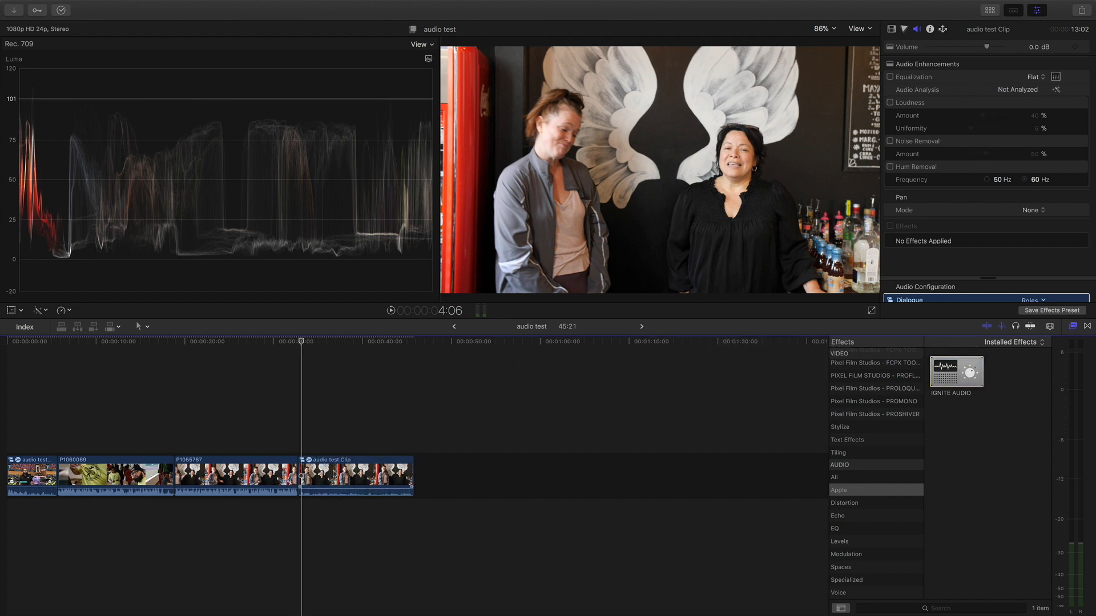
- Apply the IGNITE AUDIO PRESET preset to audio test Clip from the Effects Browser
{"action": "left_click", "coordinate": [891, 140]}
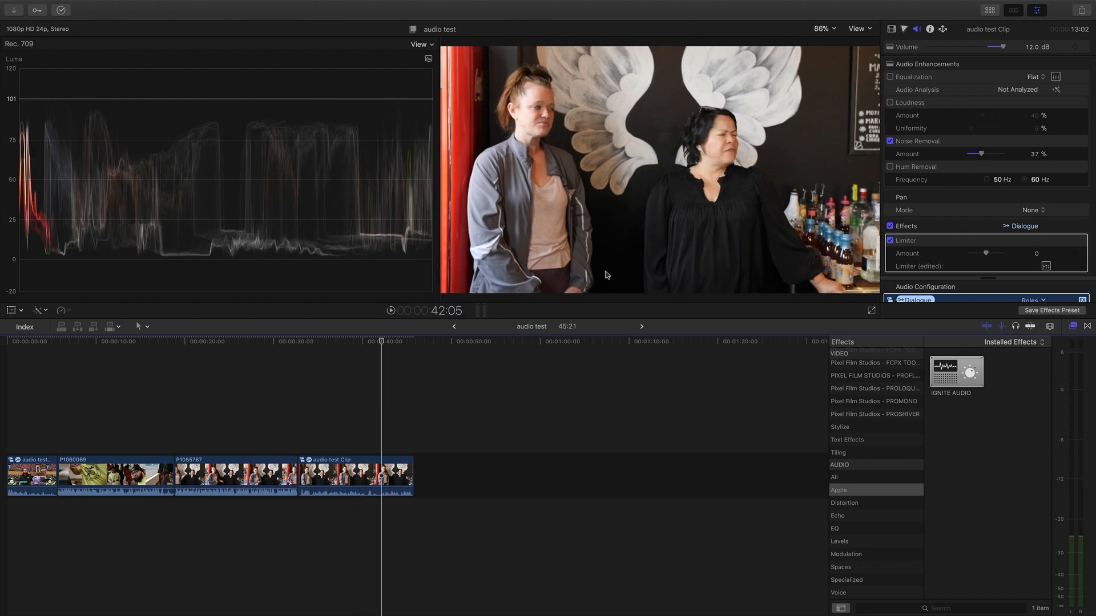
{"action": "mouse_move", "coordinate": [952, 117]}
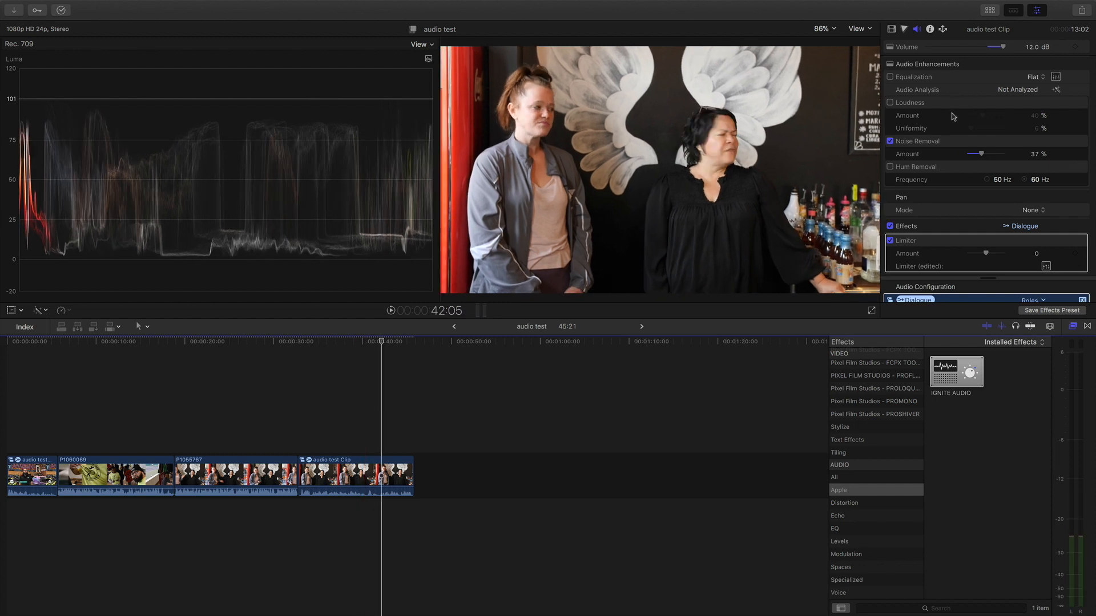